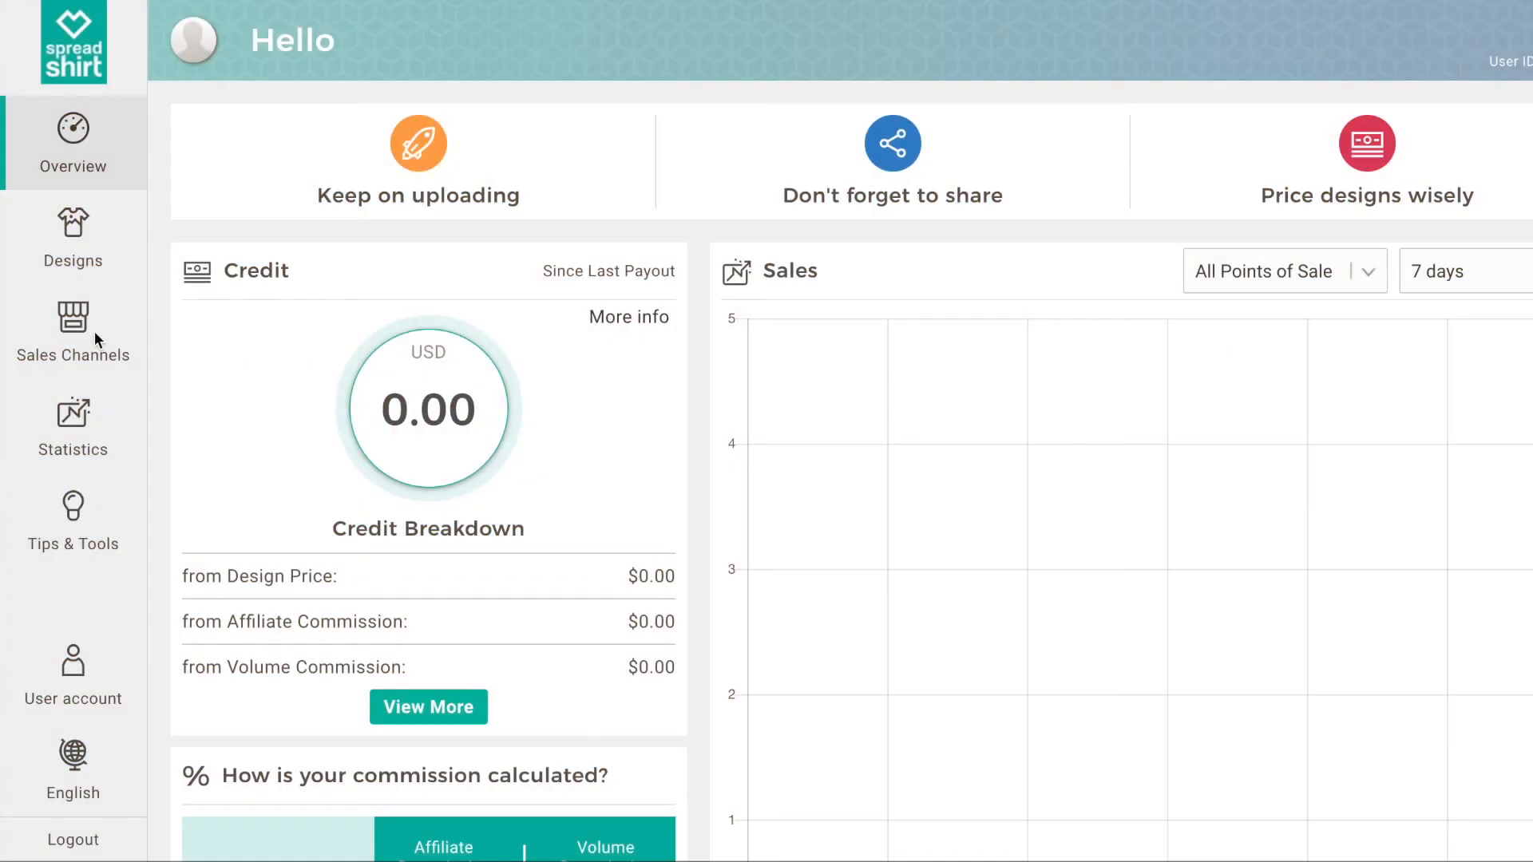
pyautogui.moveTo(101, 345)
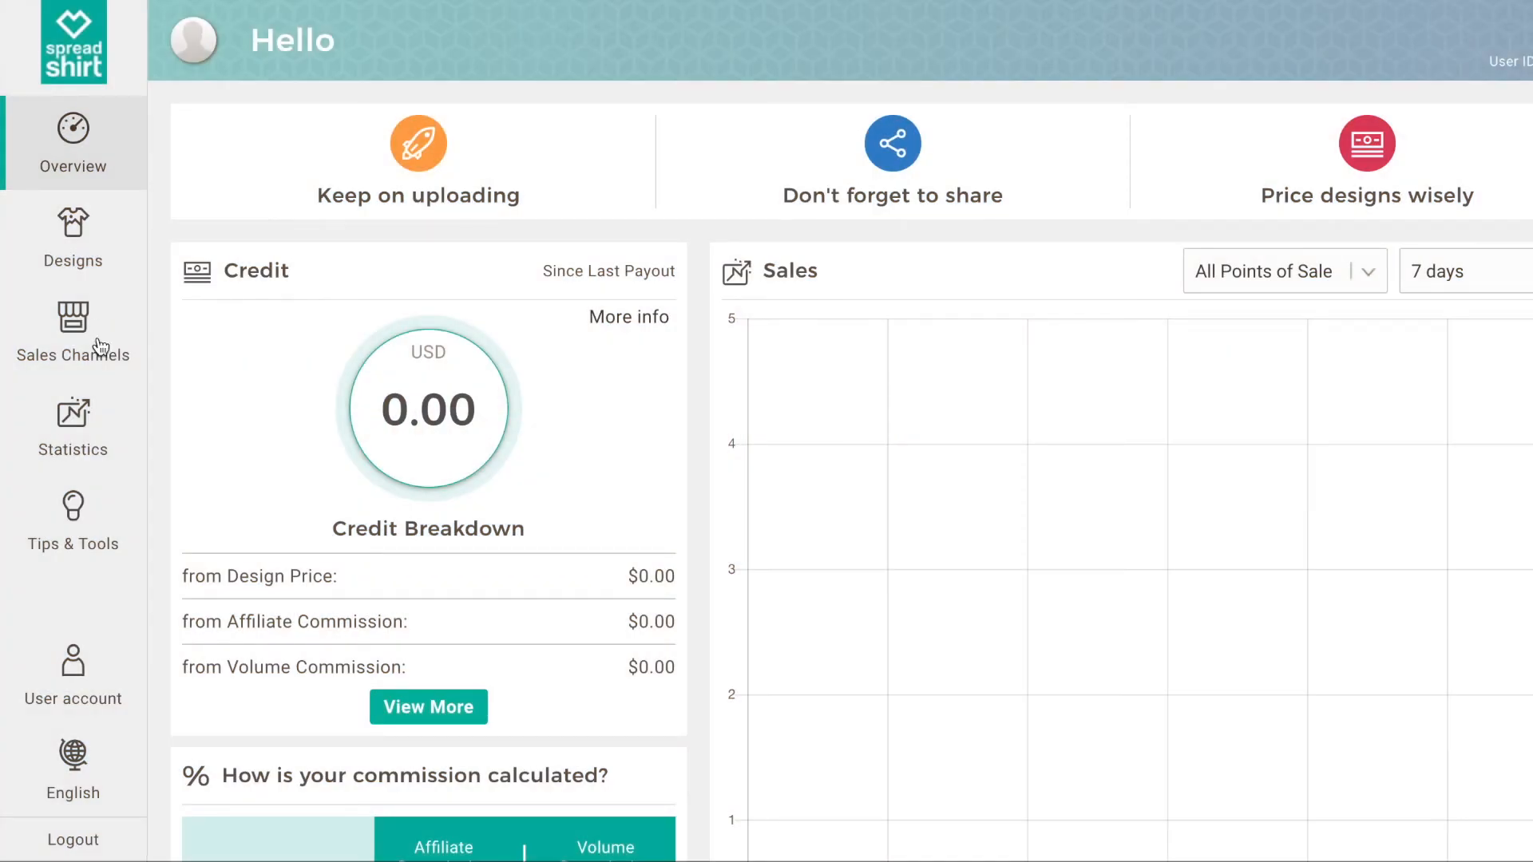
pyautogui.moveTo(73, 332)
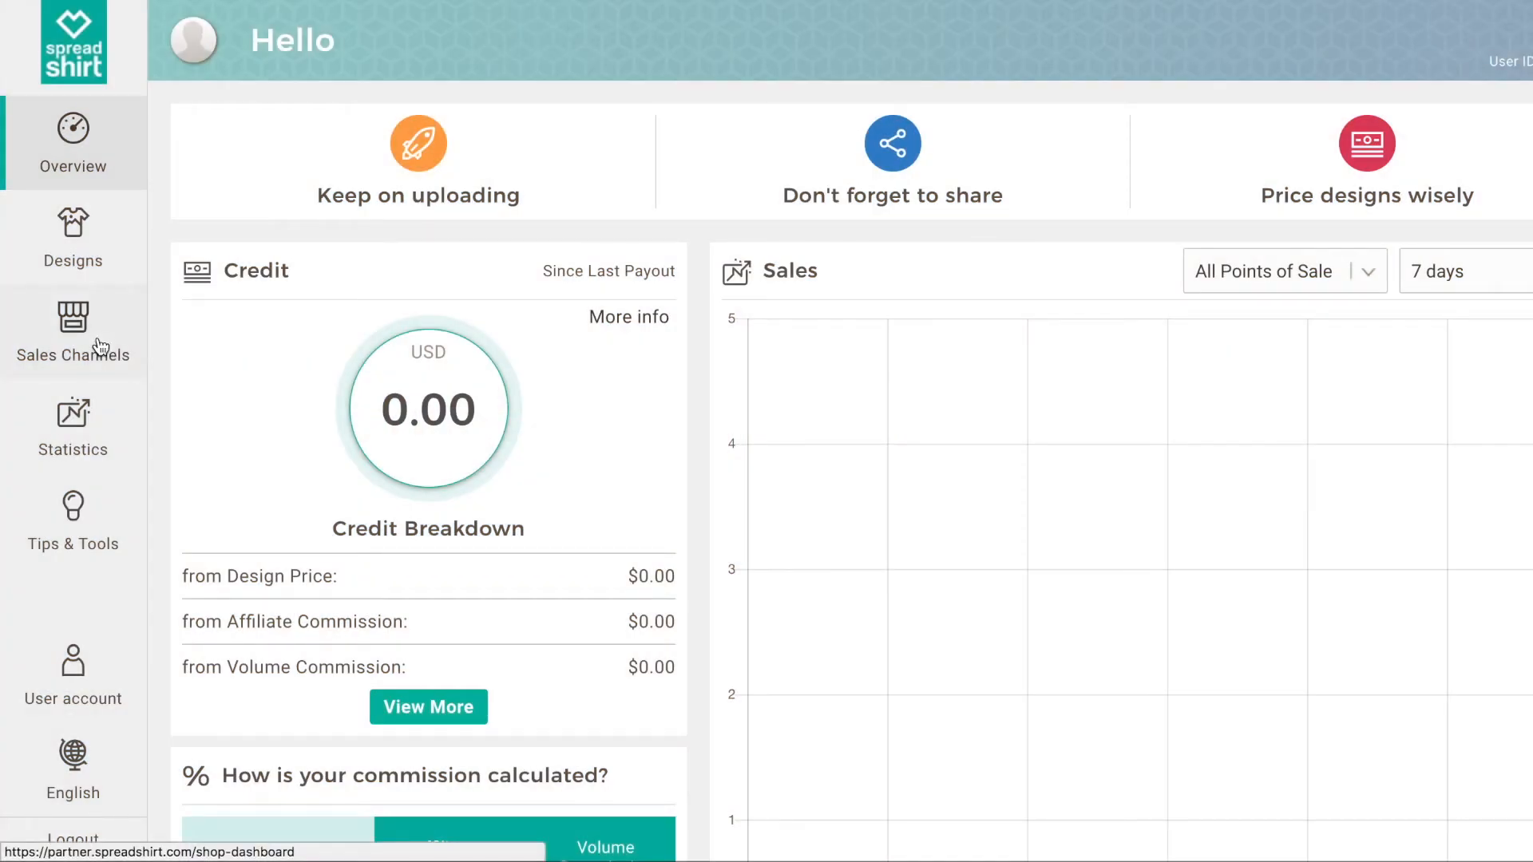
# - Show the Spreadshirt Sales Channels overview with the Marketplace showroom and Spreadshop
pyautogui.click(72, 333)
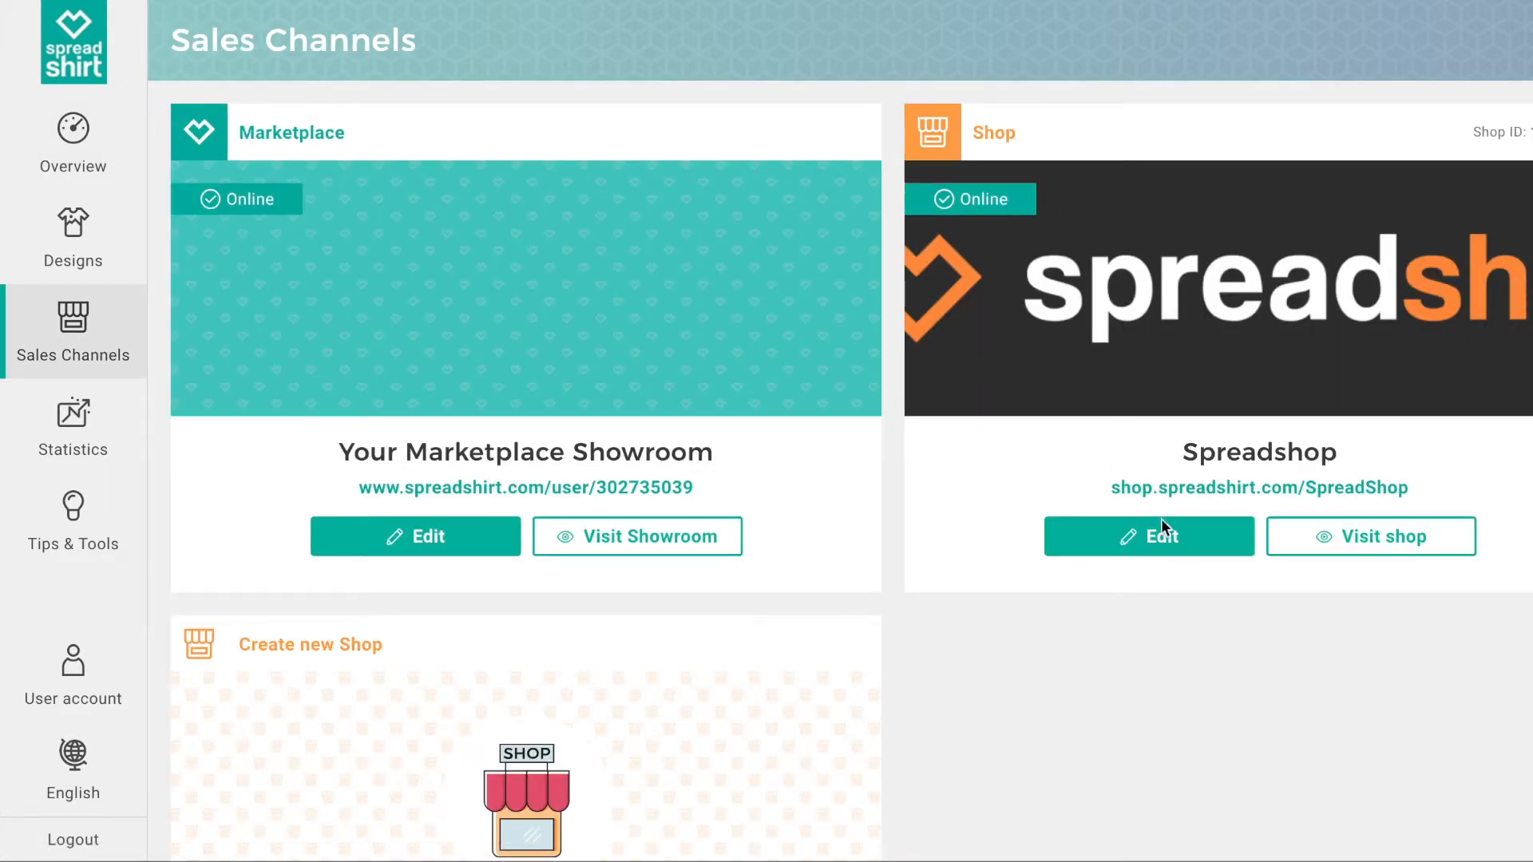
# - View the Spreadshop's product feed details under its Advanced Settings
pyautogui.click(1149, 536)
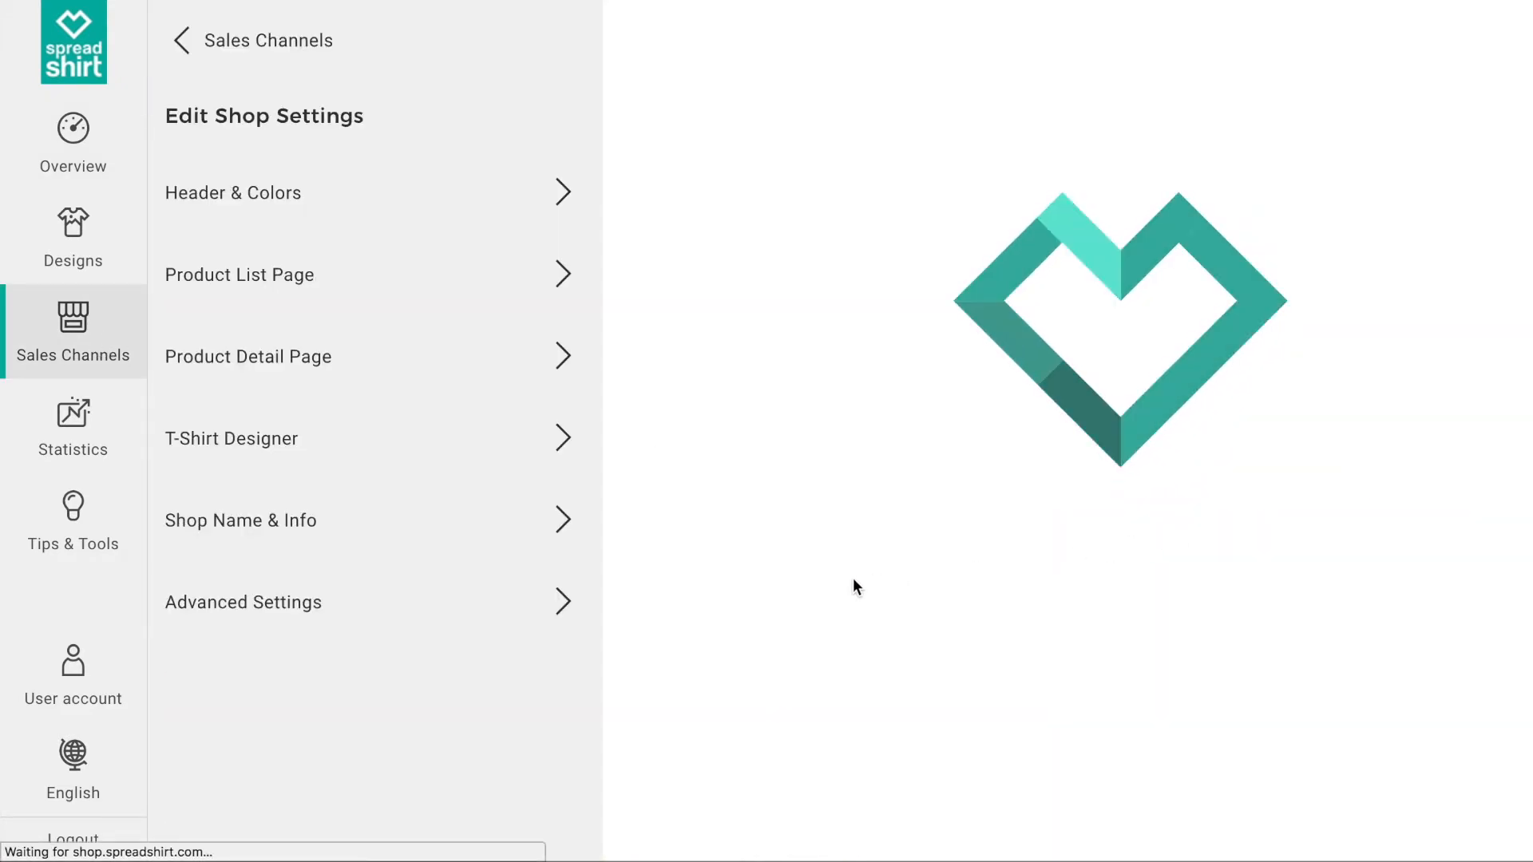
pyautogui.click(243, 602)
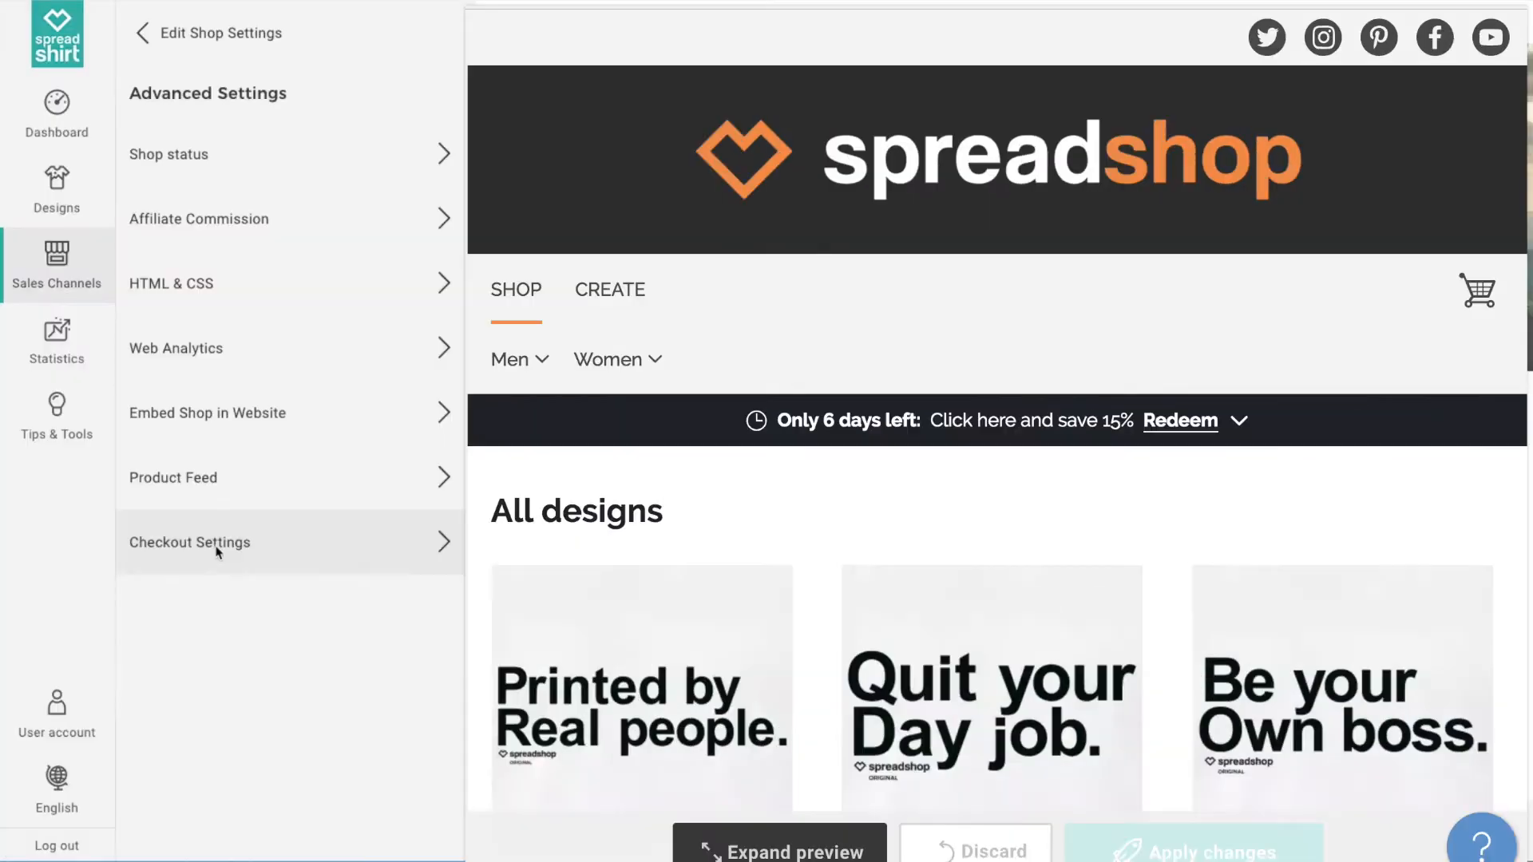
pyautogui.moveTo(200, 494)
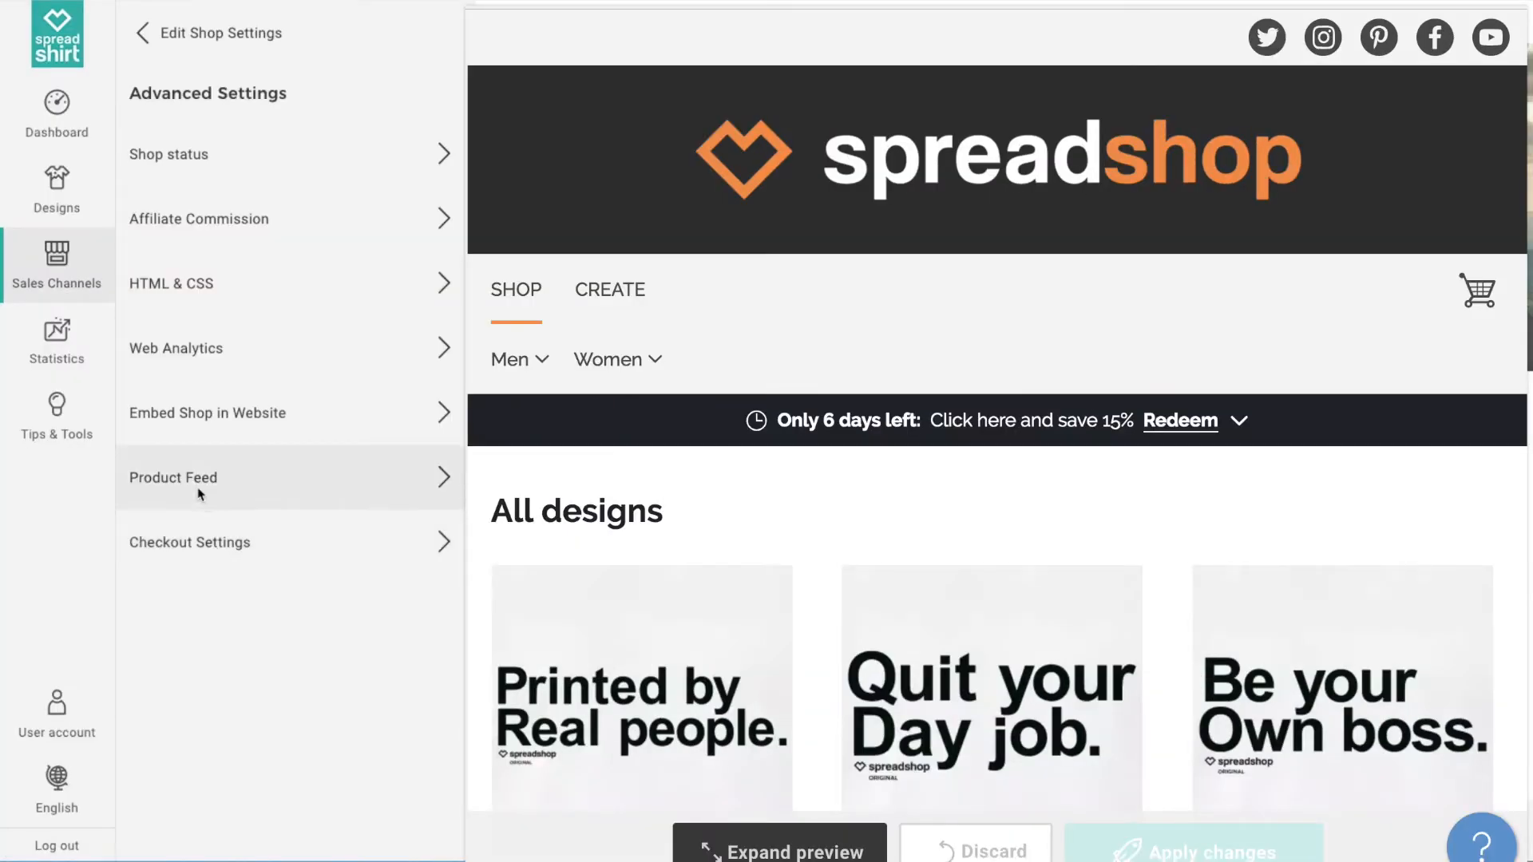
pyautogui.click(174, 478)
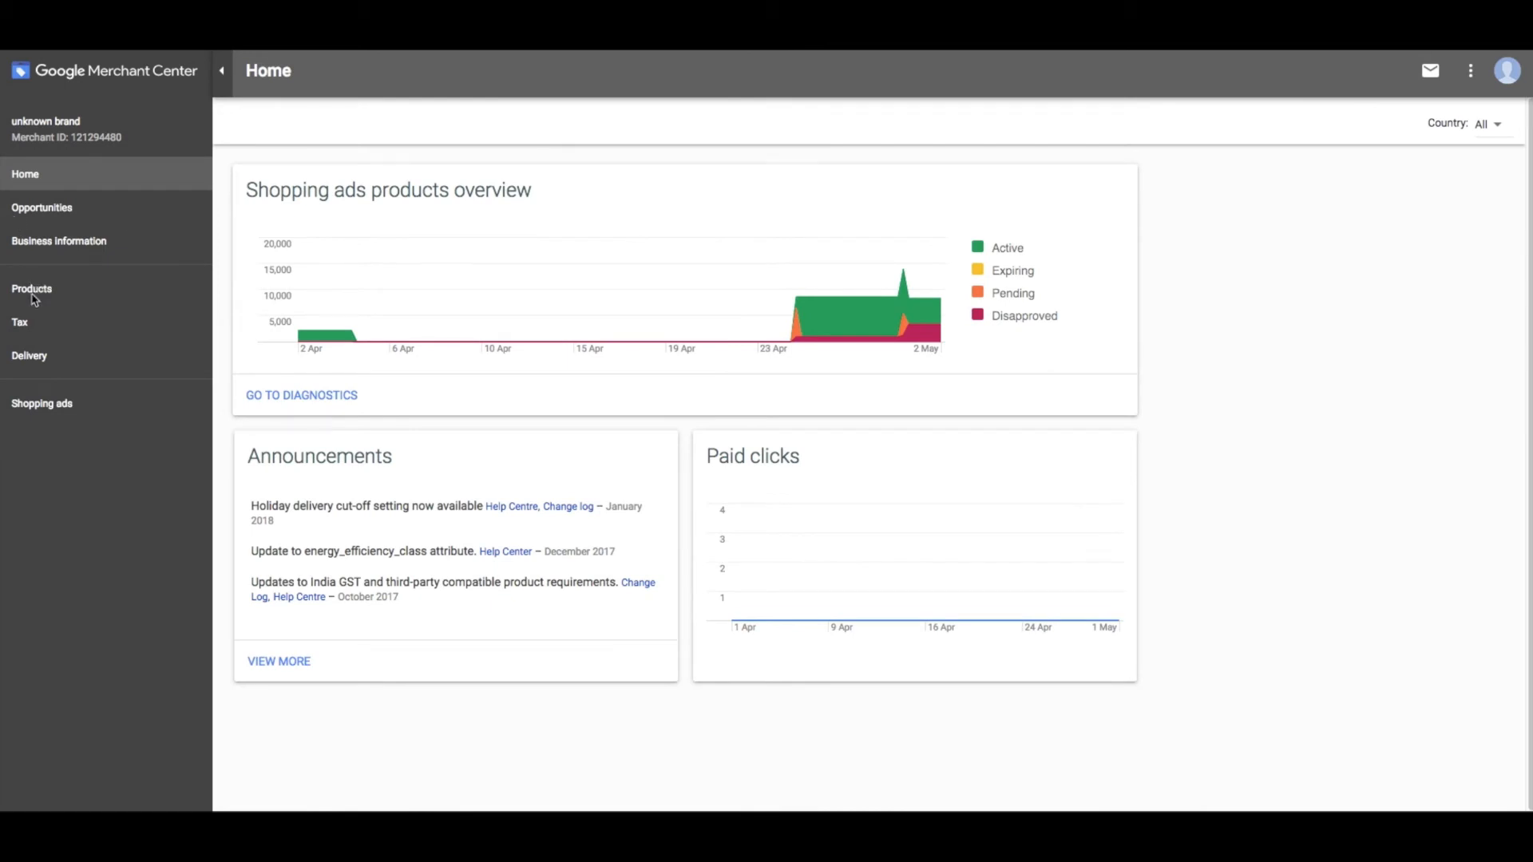
# - Start a new primary product feed in Merchant Center's Products > Feeds
pyautogui.click(30, 289)
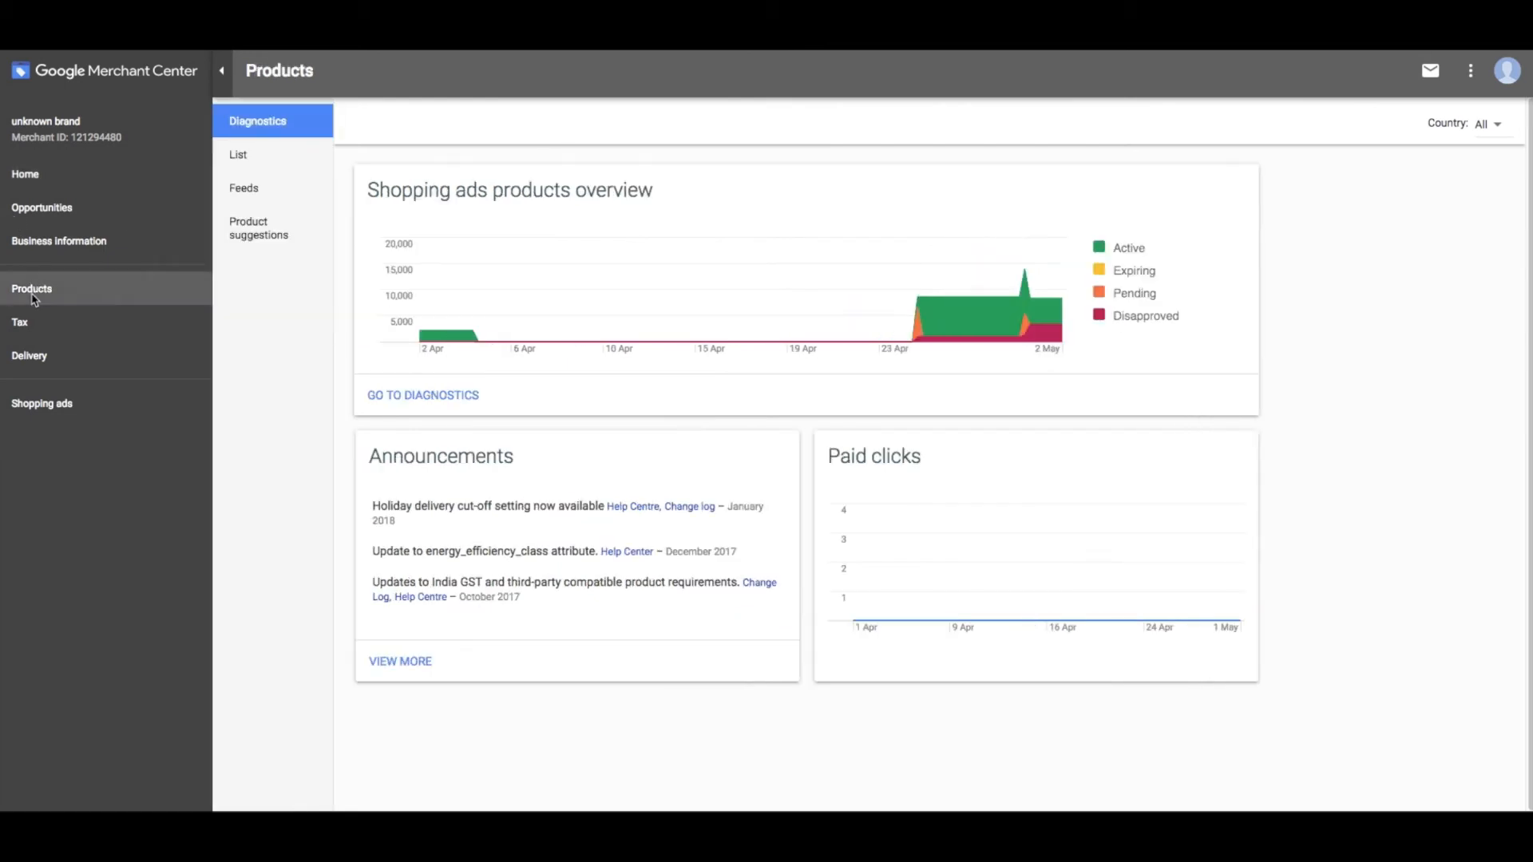
pyautogui.click(243, 188)
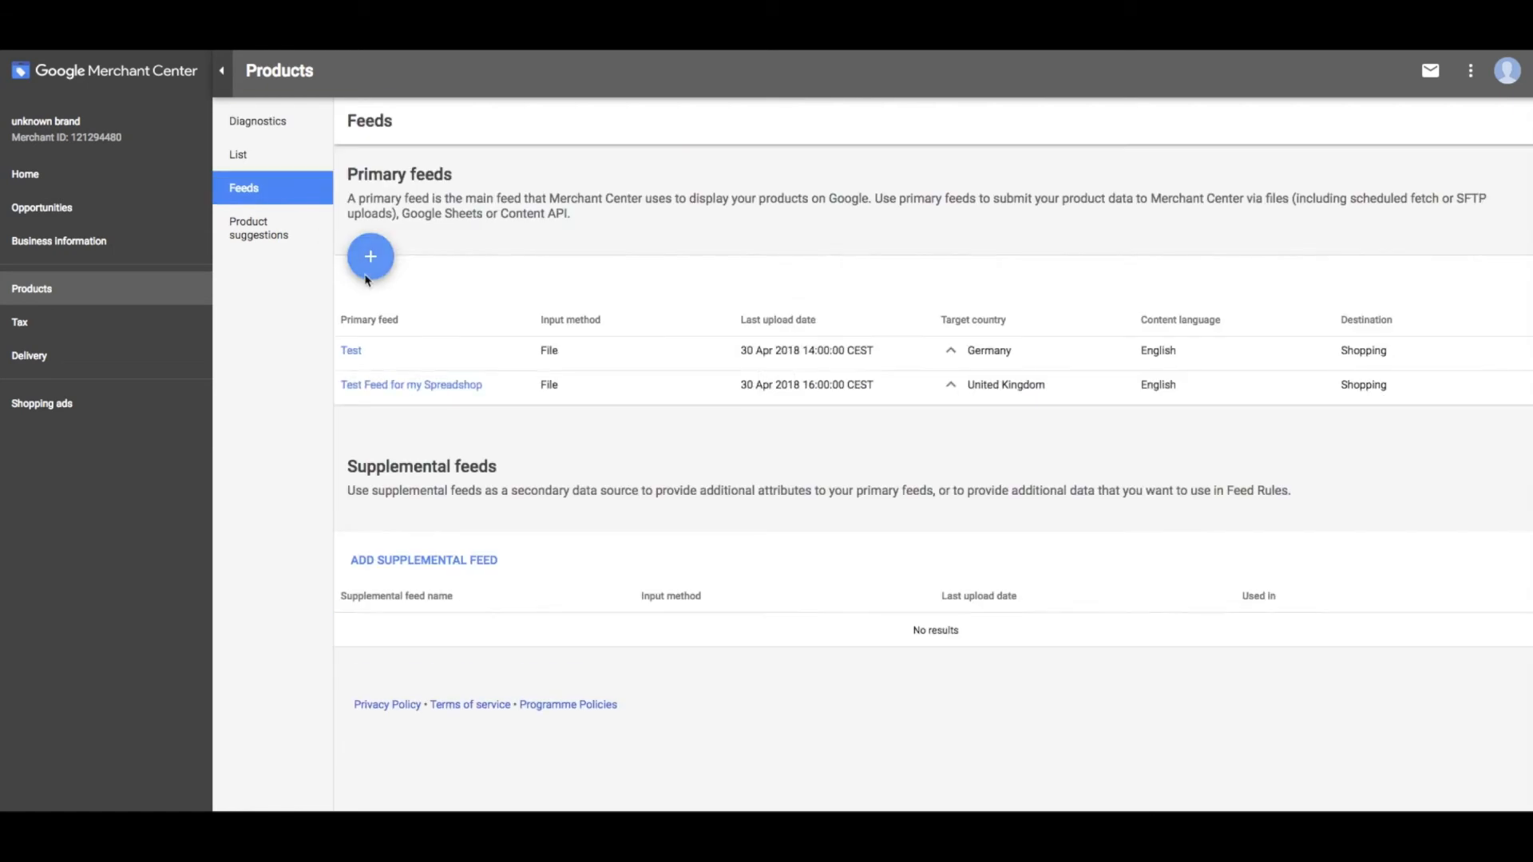
pyautogui.click(370, 257)
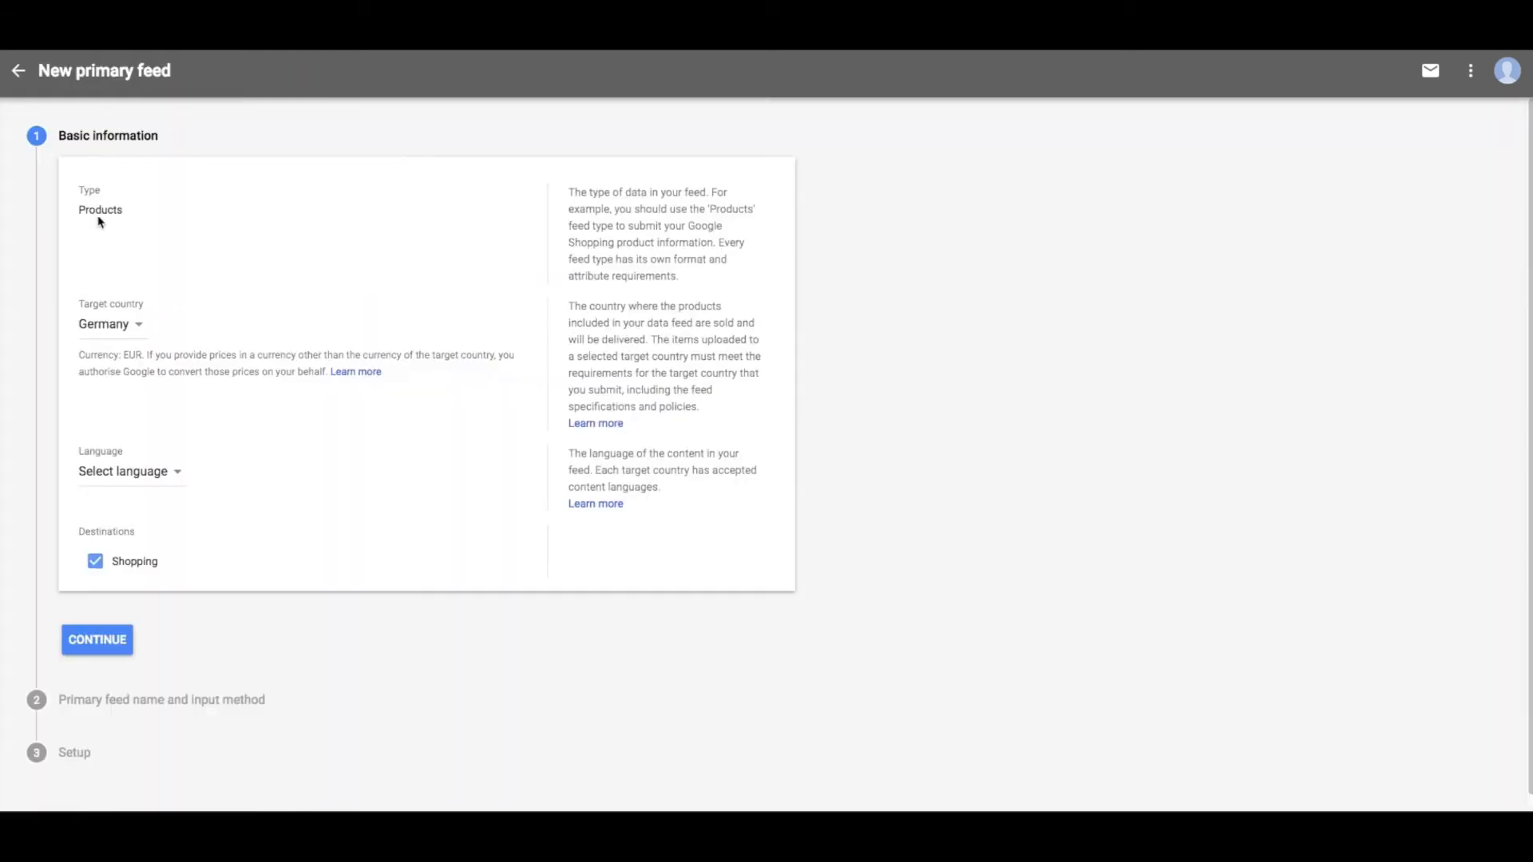
# - Target the new feed at United States in English and continue
pyautogui.click(108, 324)
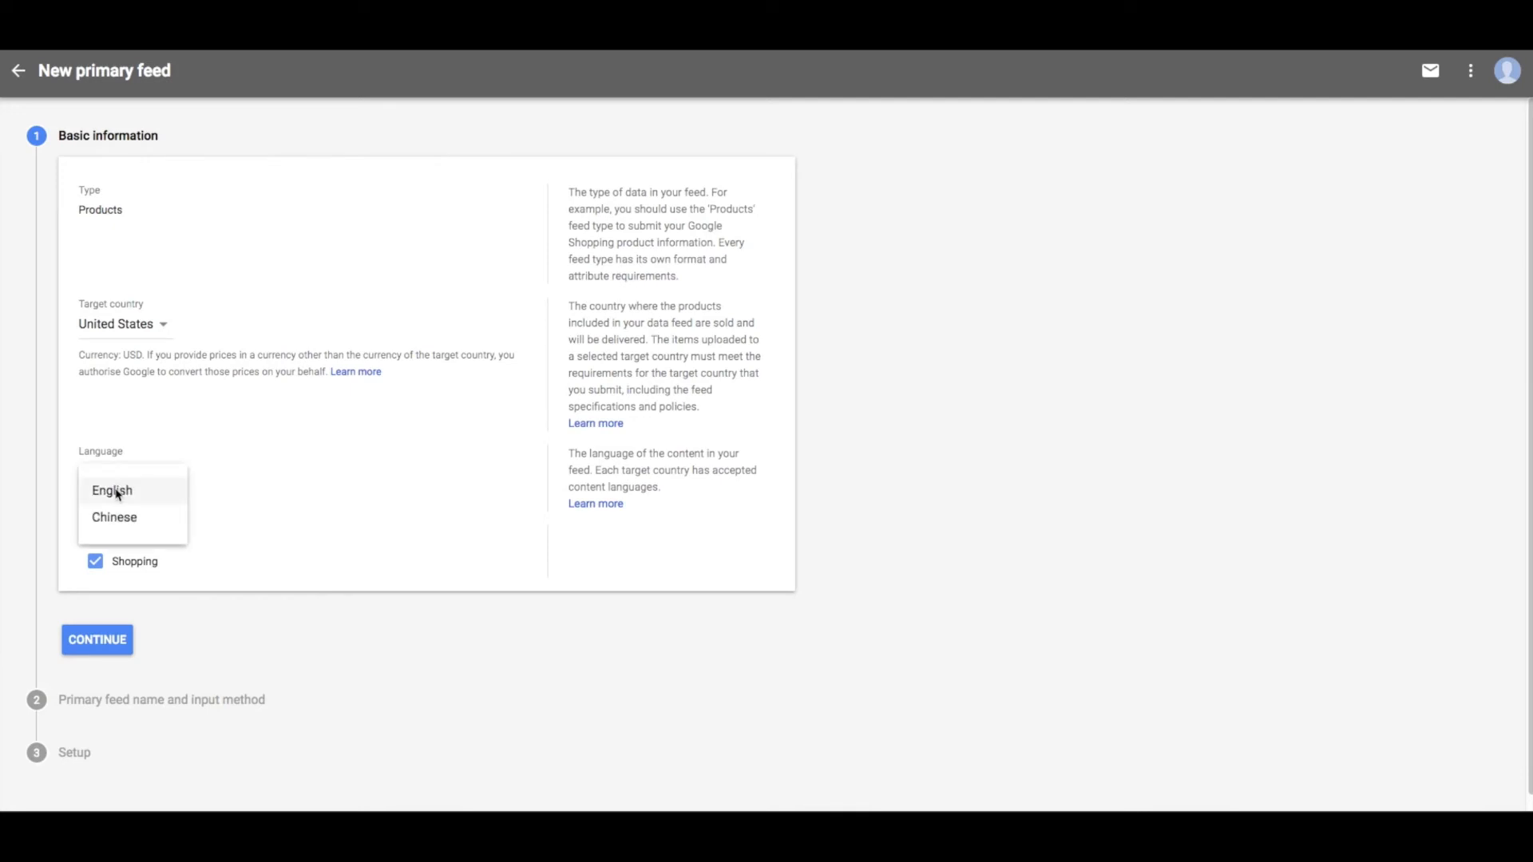
pyautogui.click(112, 490)
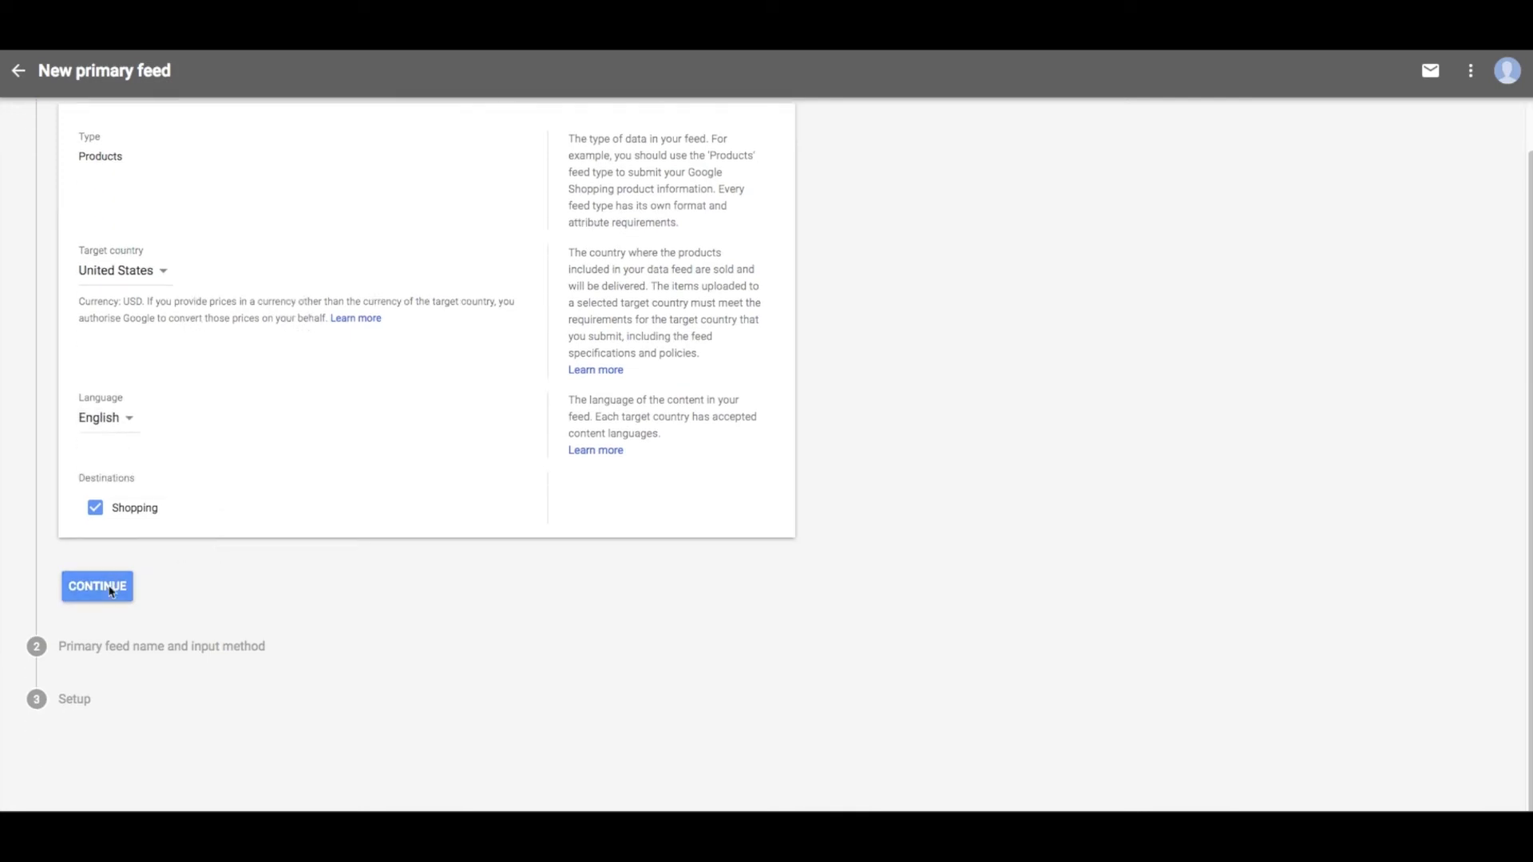
pyautogui.click(96, 585)
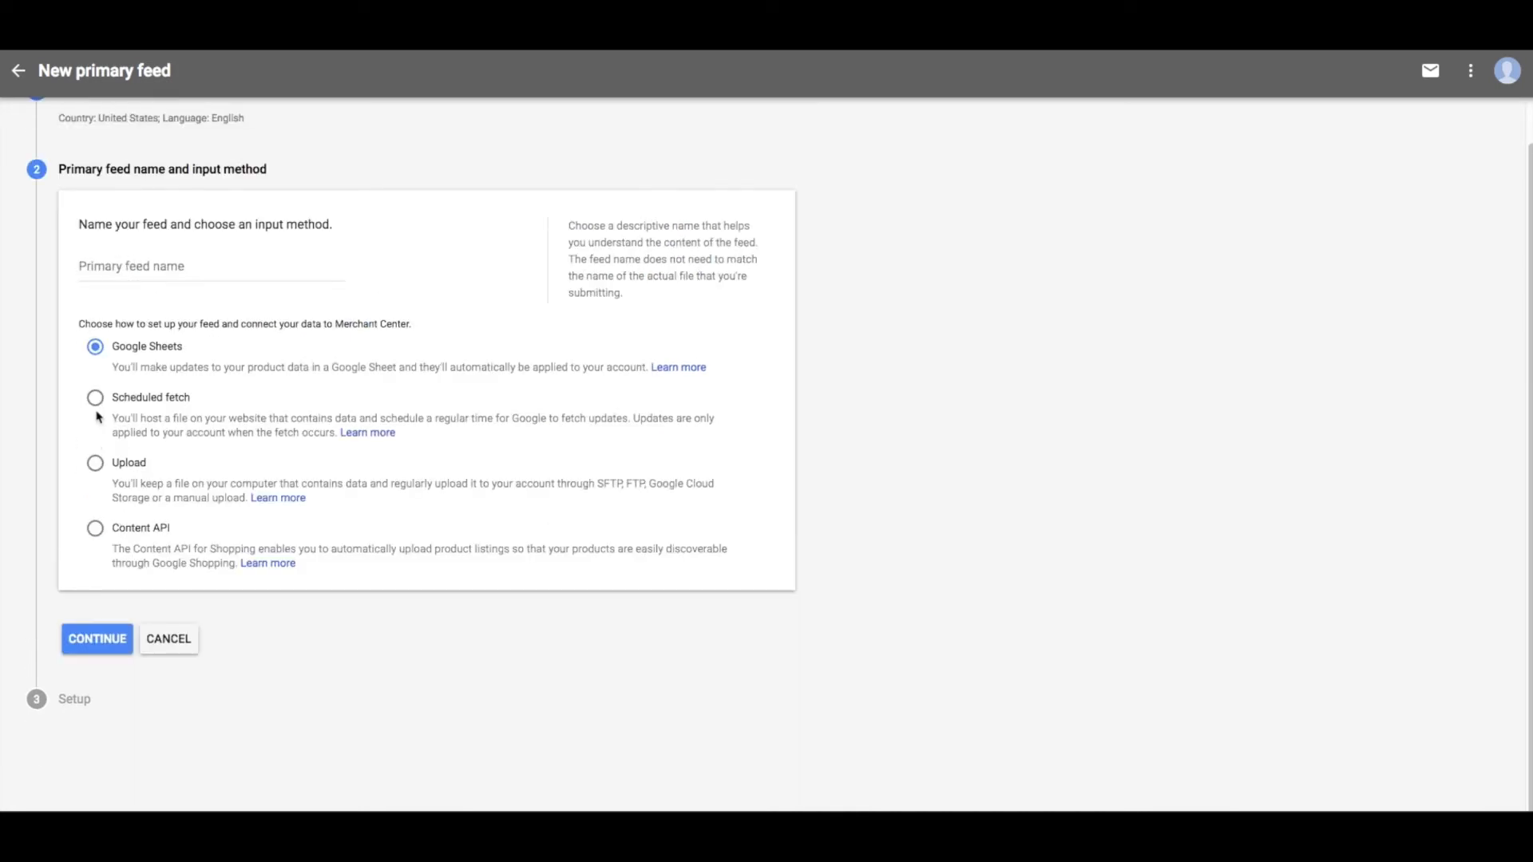
# - Name the primary feed 'Test Feed Spreadshop' using scheduled fetch, and continue
pyautogui.click(95, 398)
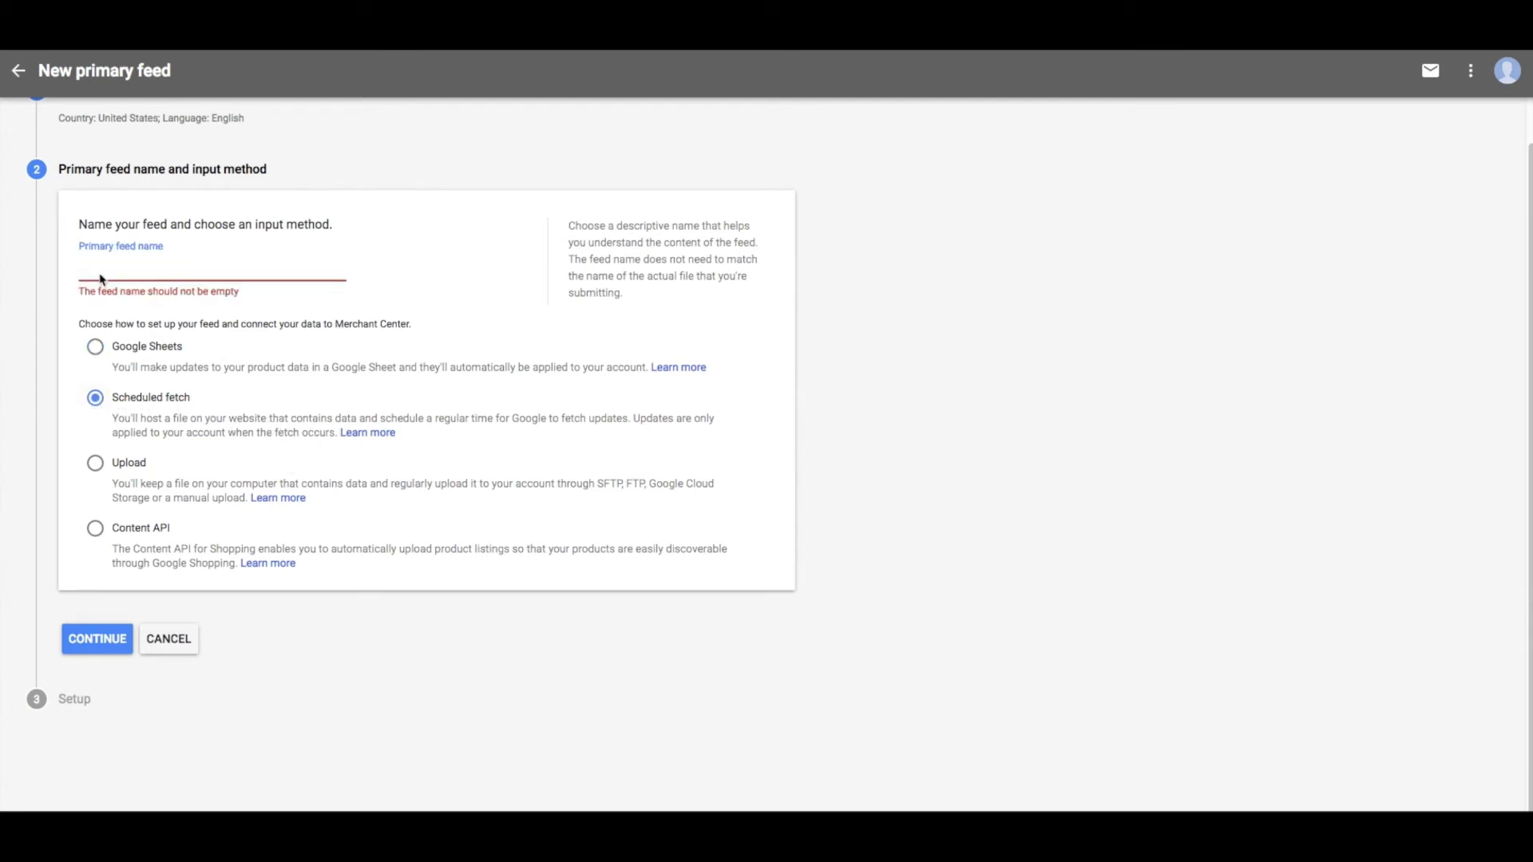
pyautogui.write('Test Feed Spreadsho')
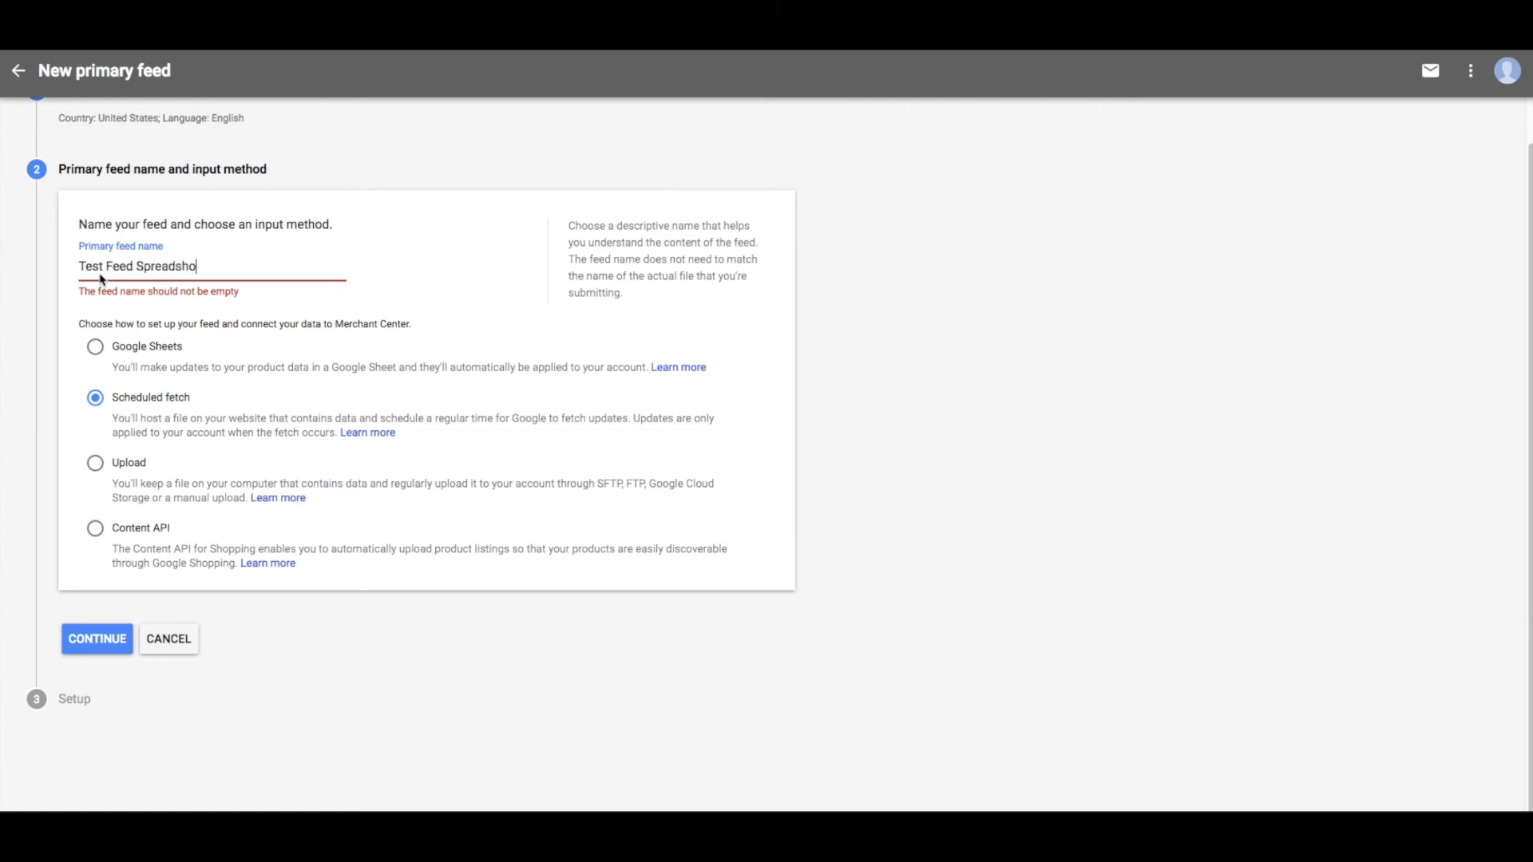
pyautogui.click(97, 639)
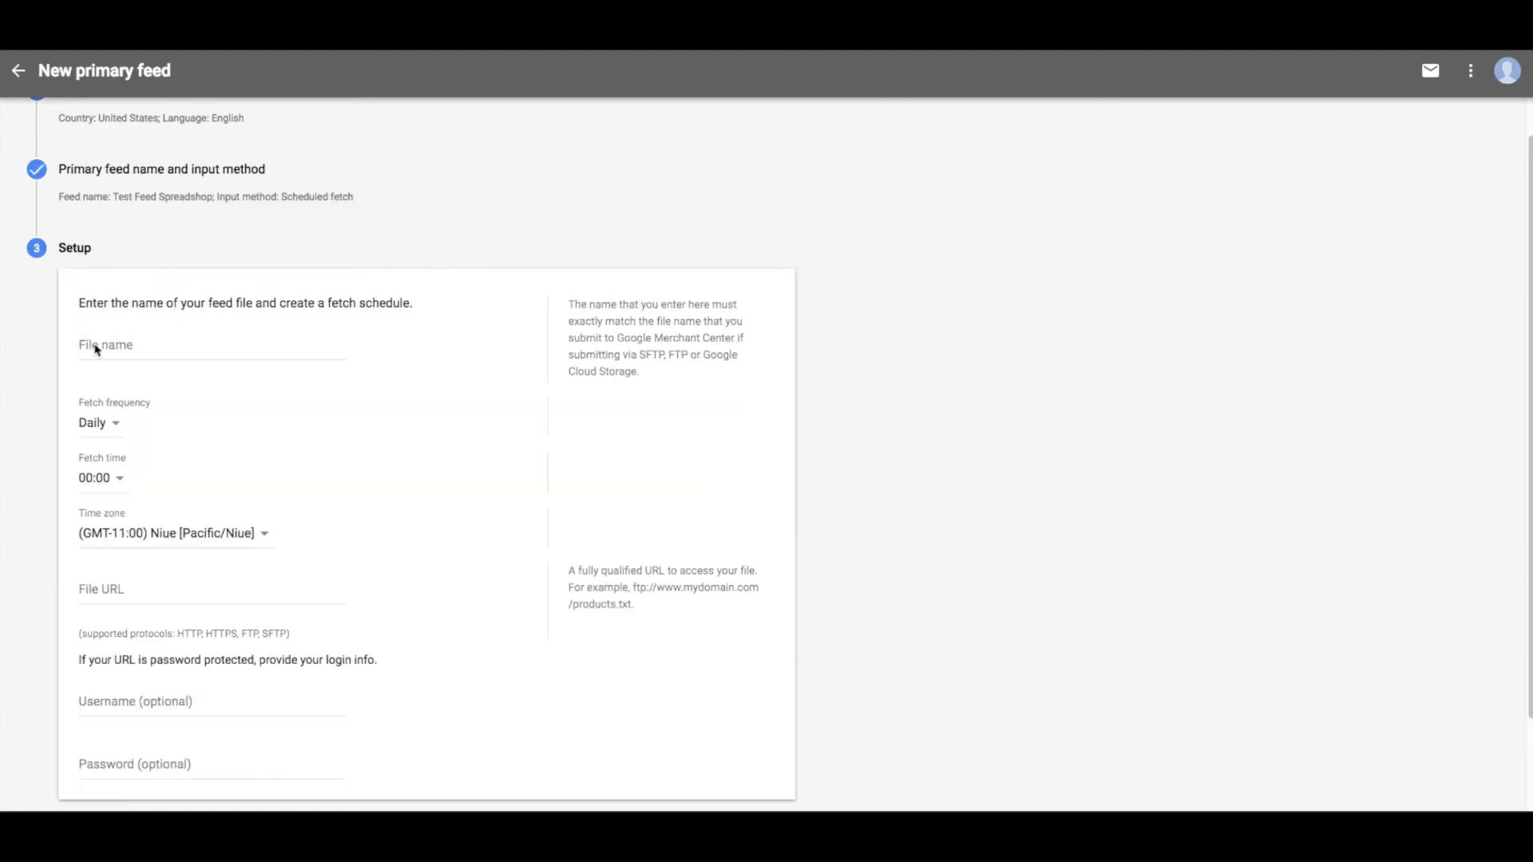
# - Name the file 'Test Feed Spreadshop' and schedule weekly Wednesday 10:00 Berlin-time fetches
pyautogui.write('Test Feed Spreadshop')
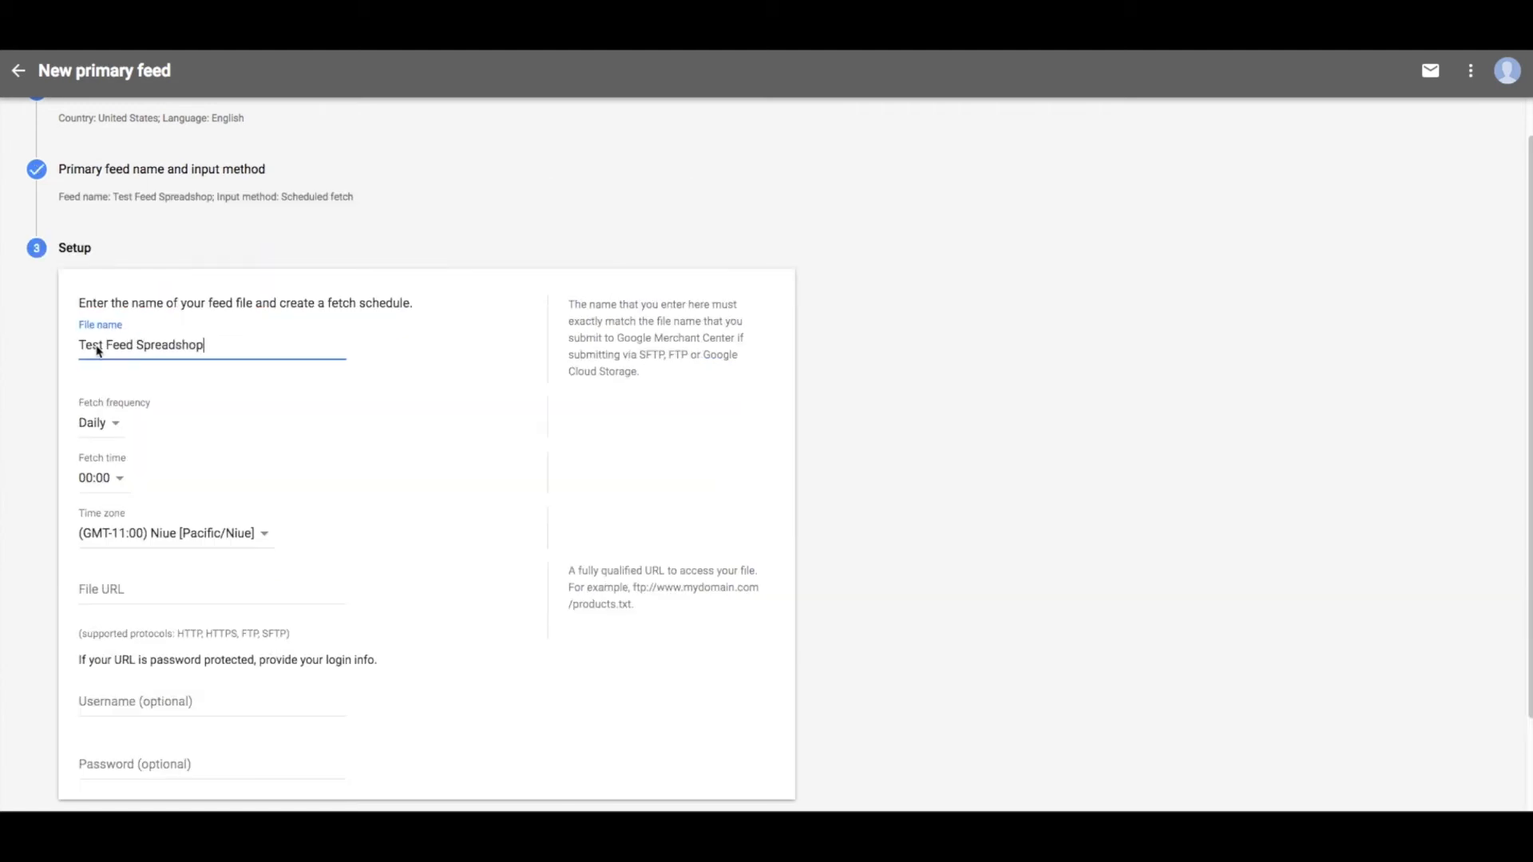
pyautogui.click(98, 422)
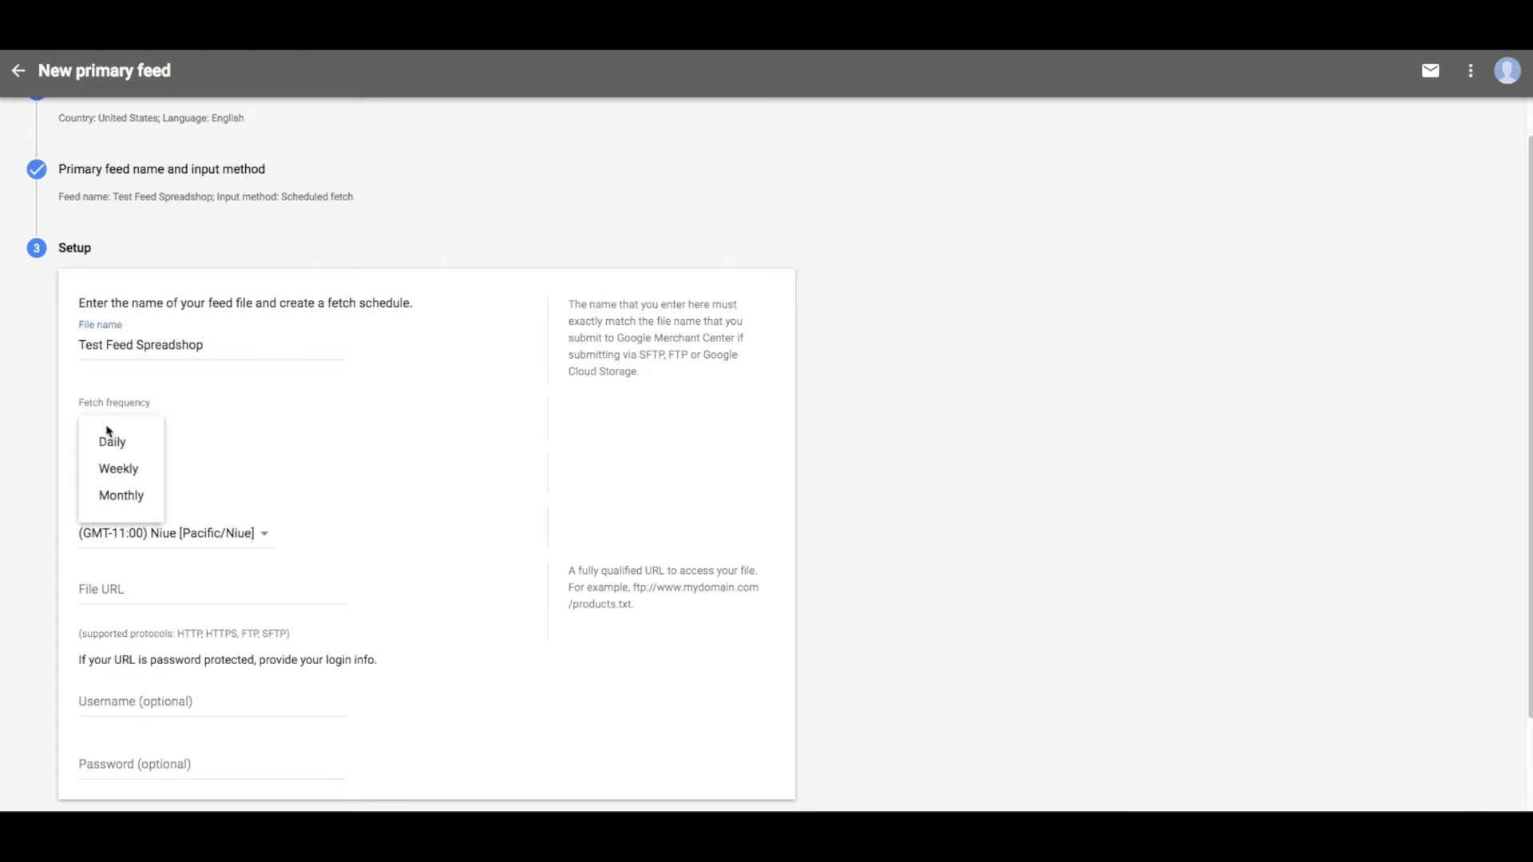
pyautogui.click(117, 469)
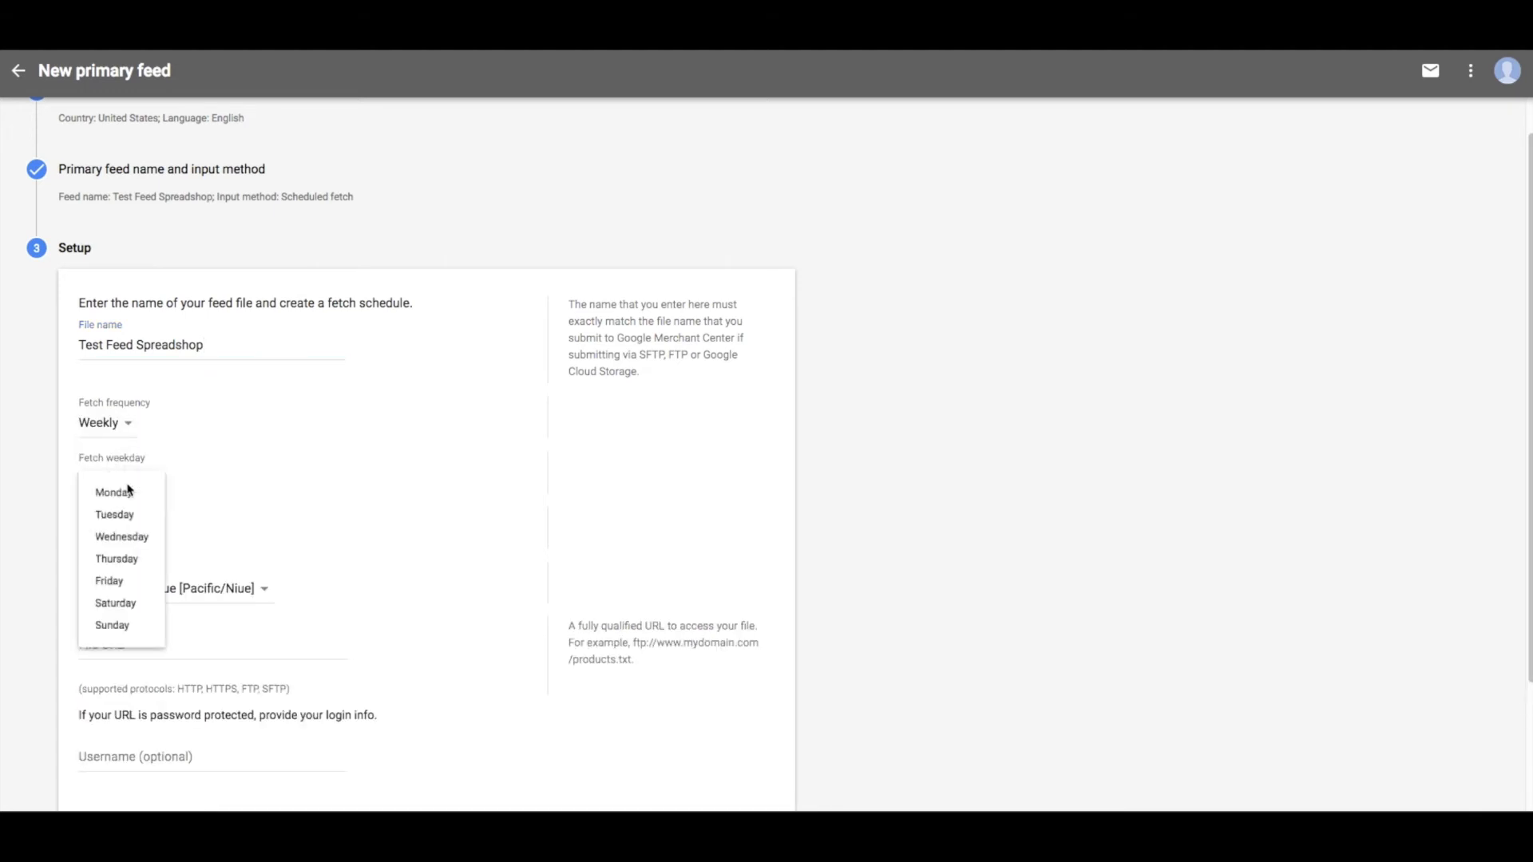
pyautogui.click(121, 535)
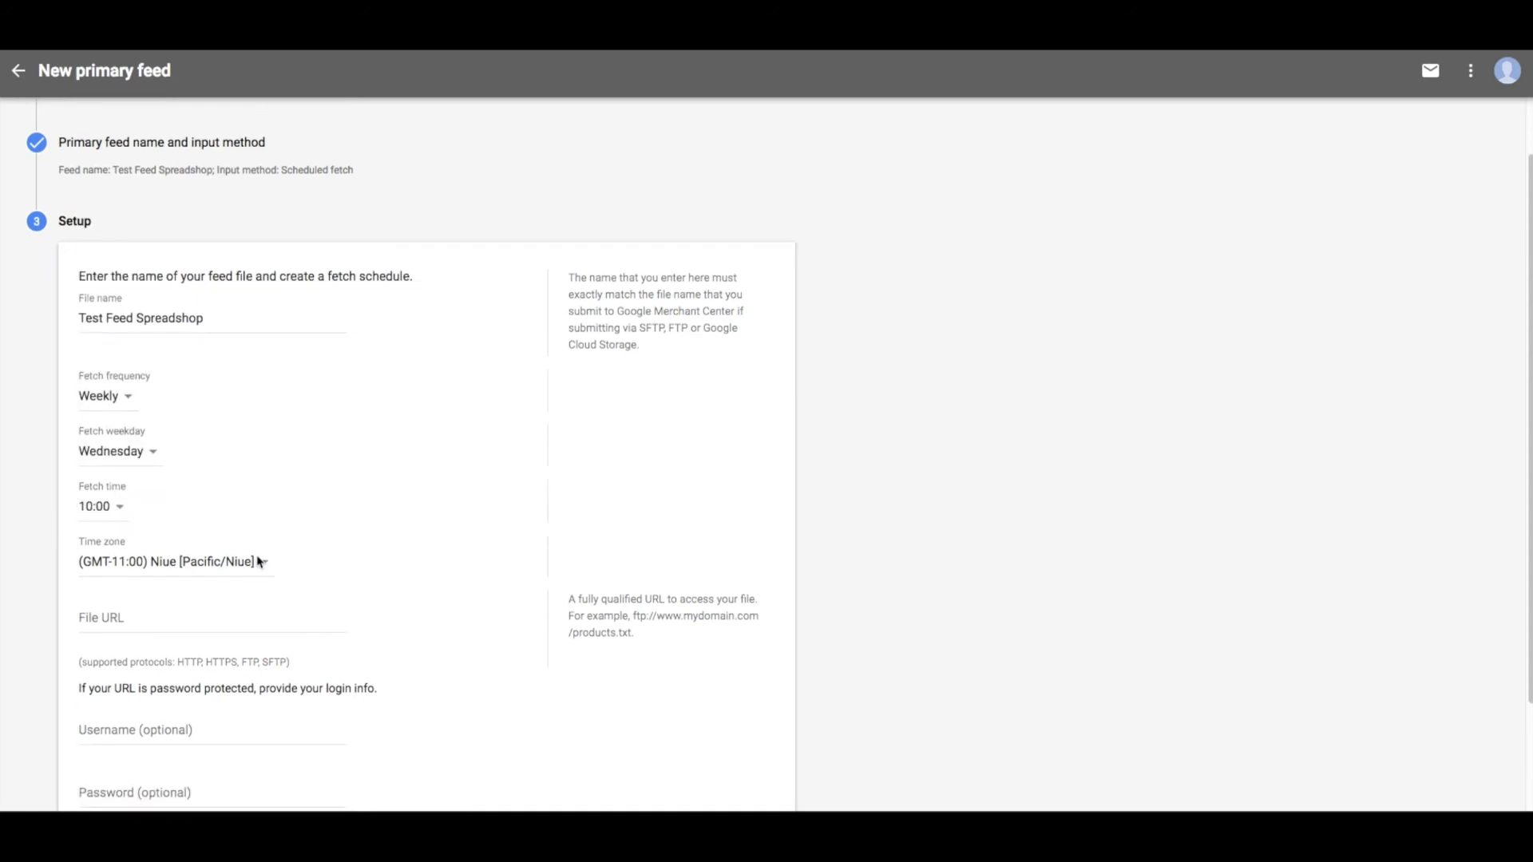
pyautogui.click(174, 561)
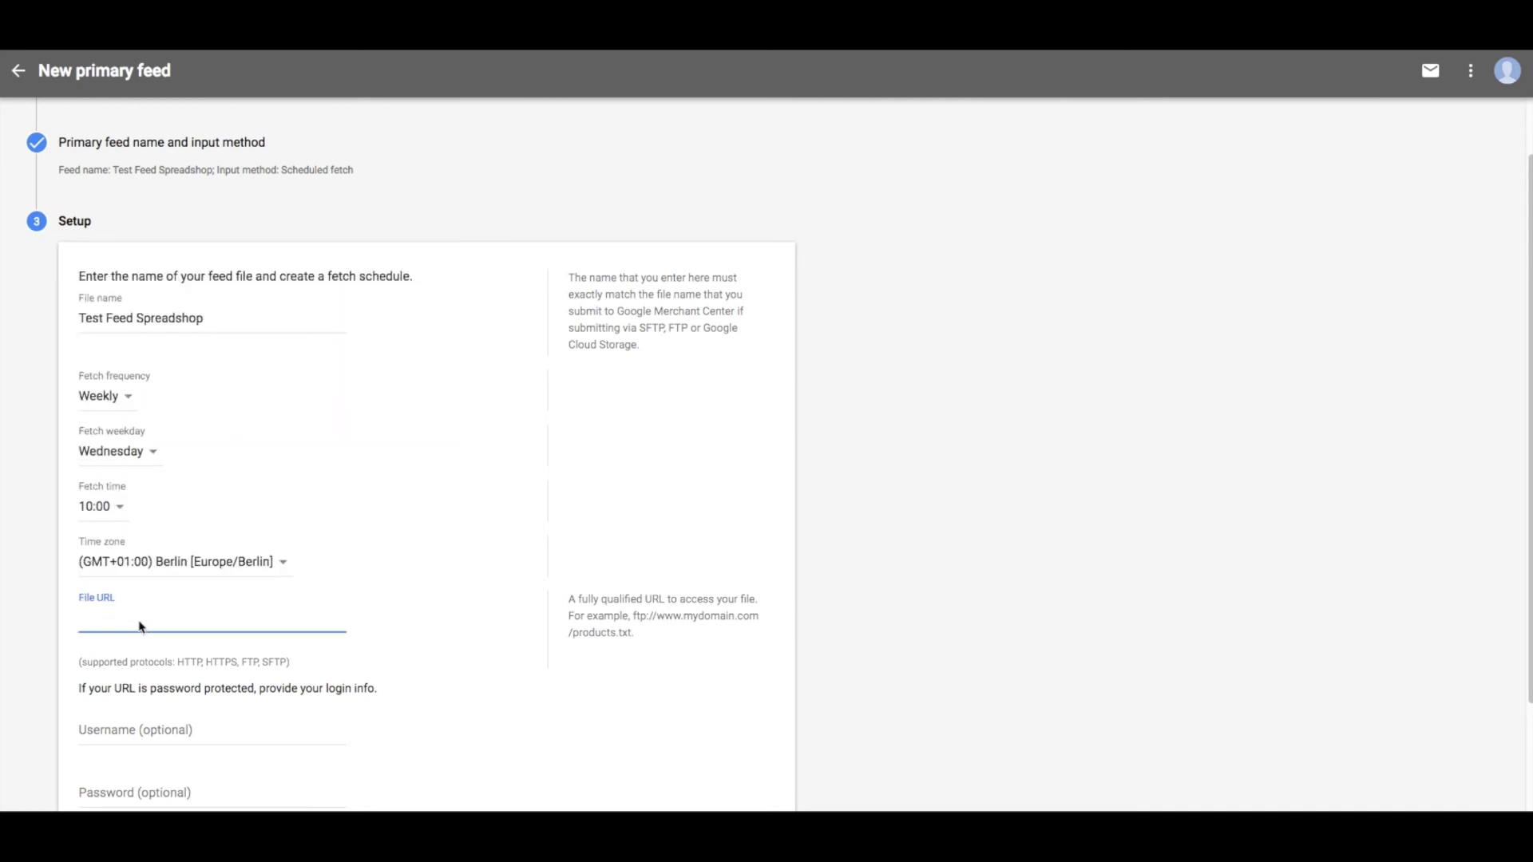
pyautogui.write('https://shop.spreadshirt.com/spreadshop/products.rss')
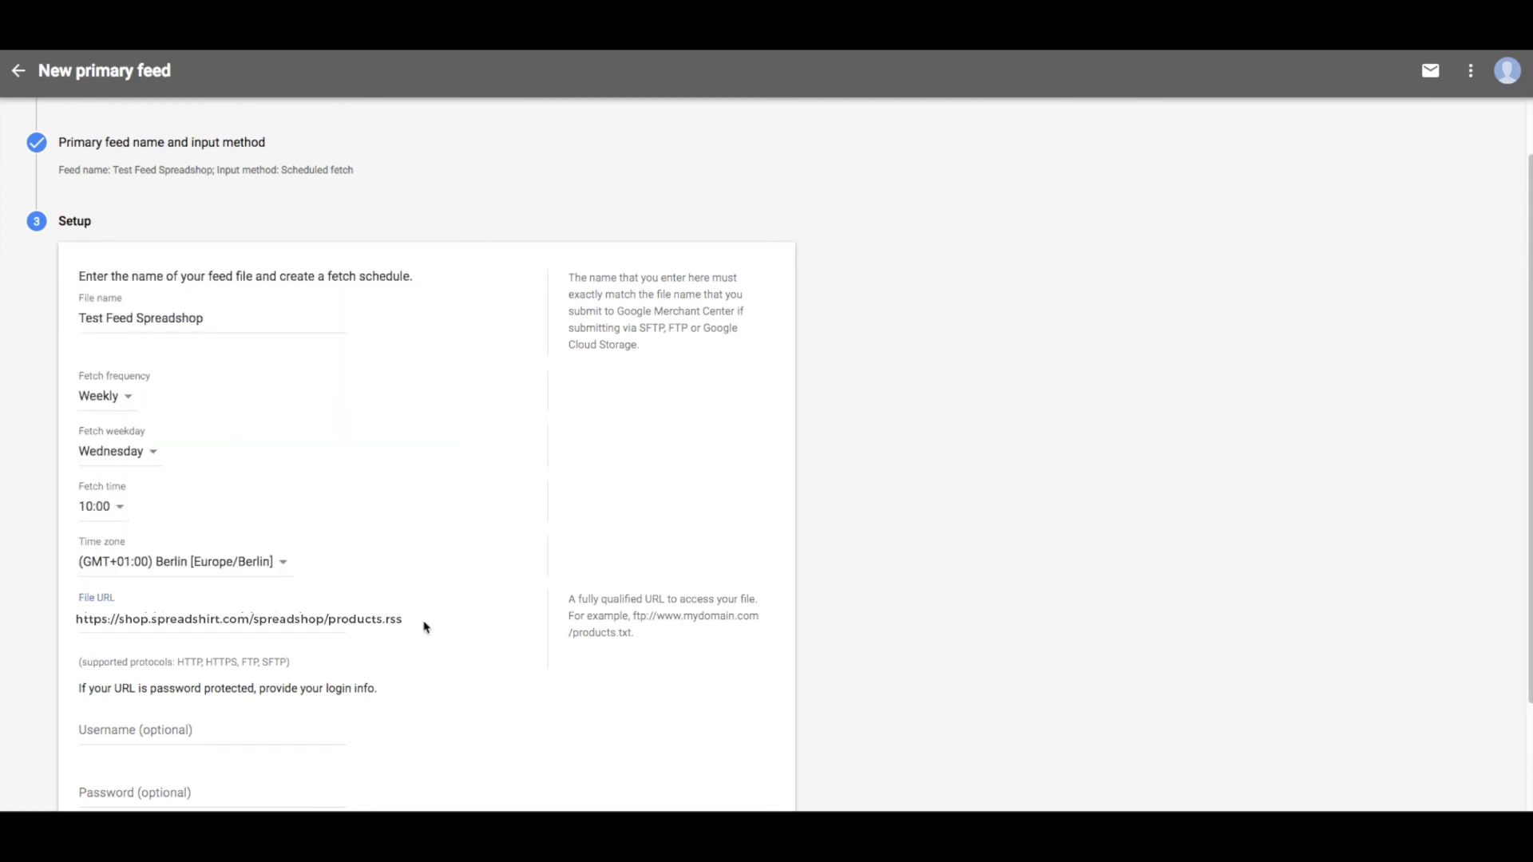
pyautogui.scroll(-3)
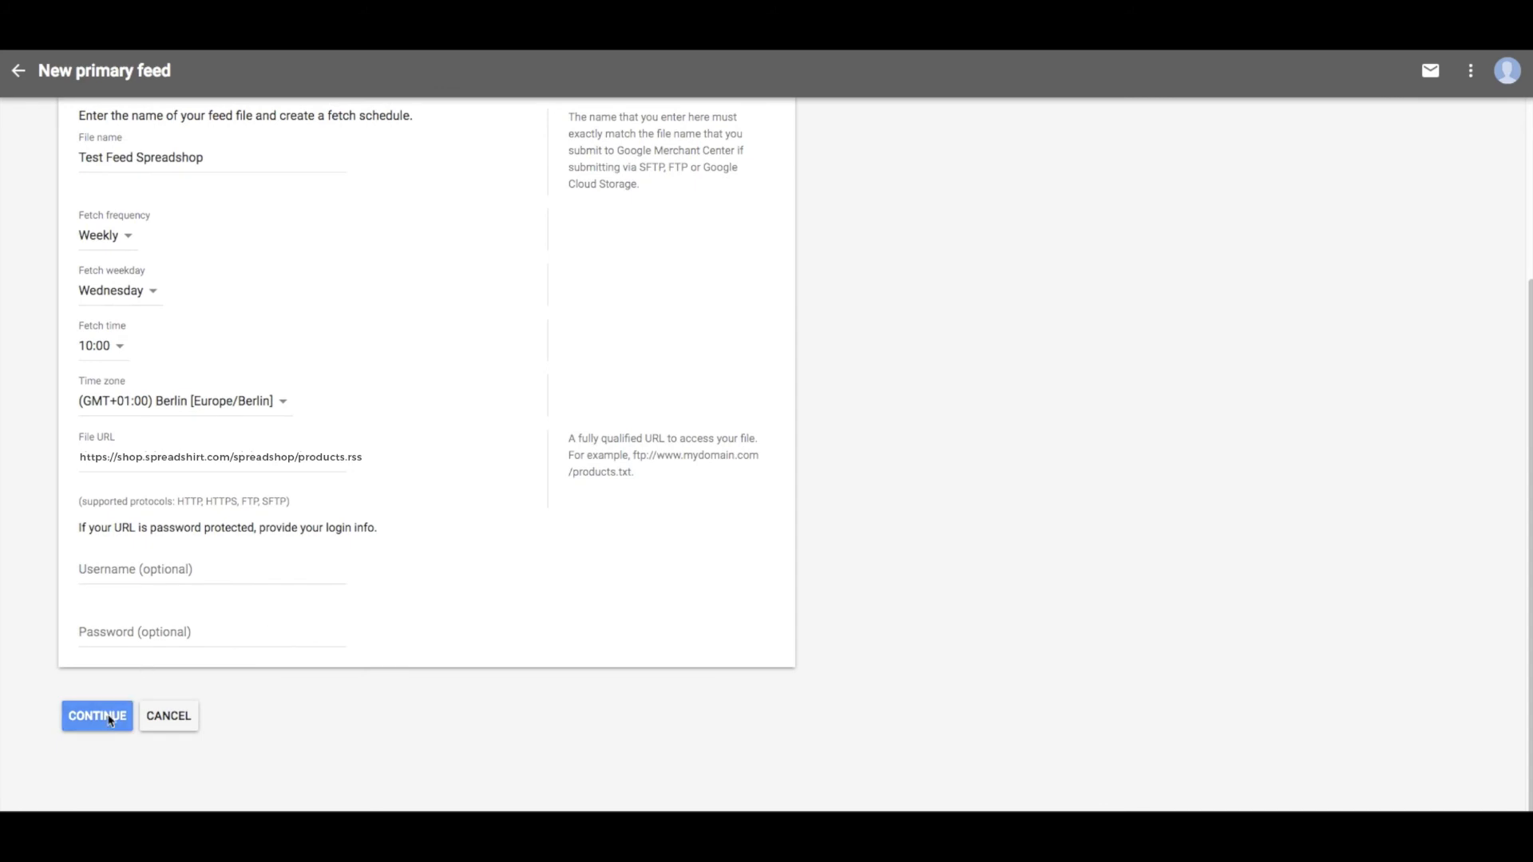
pyautogui.click(97, 715)
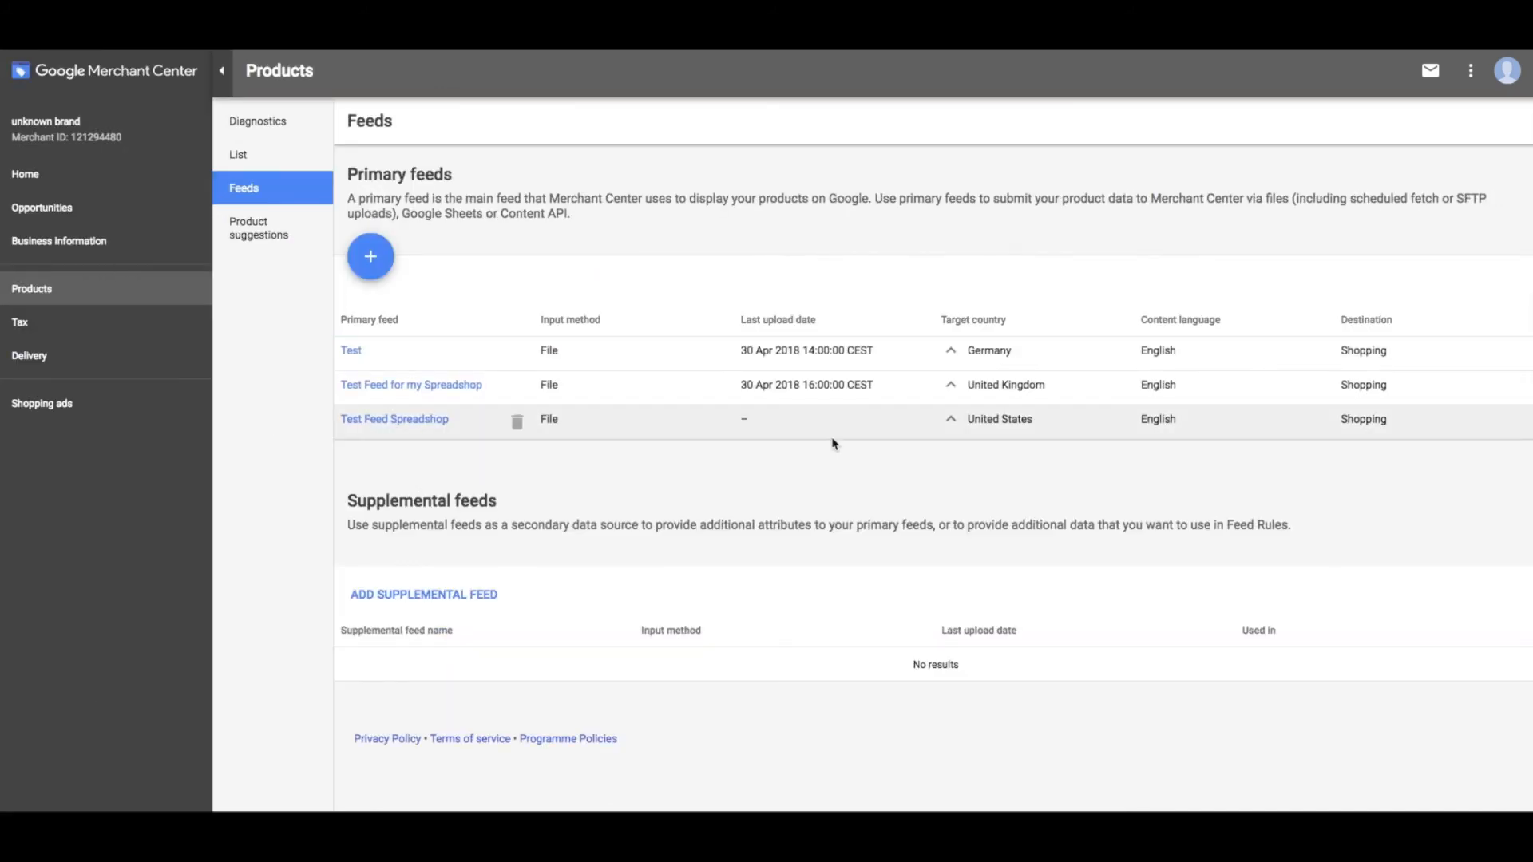
# - Open Test Feed Spreadshop's detail page from the Primary feeds table
pyautogui.click(394, 419)
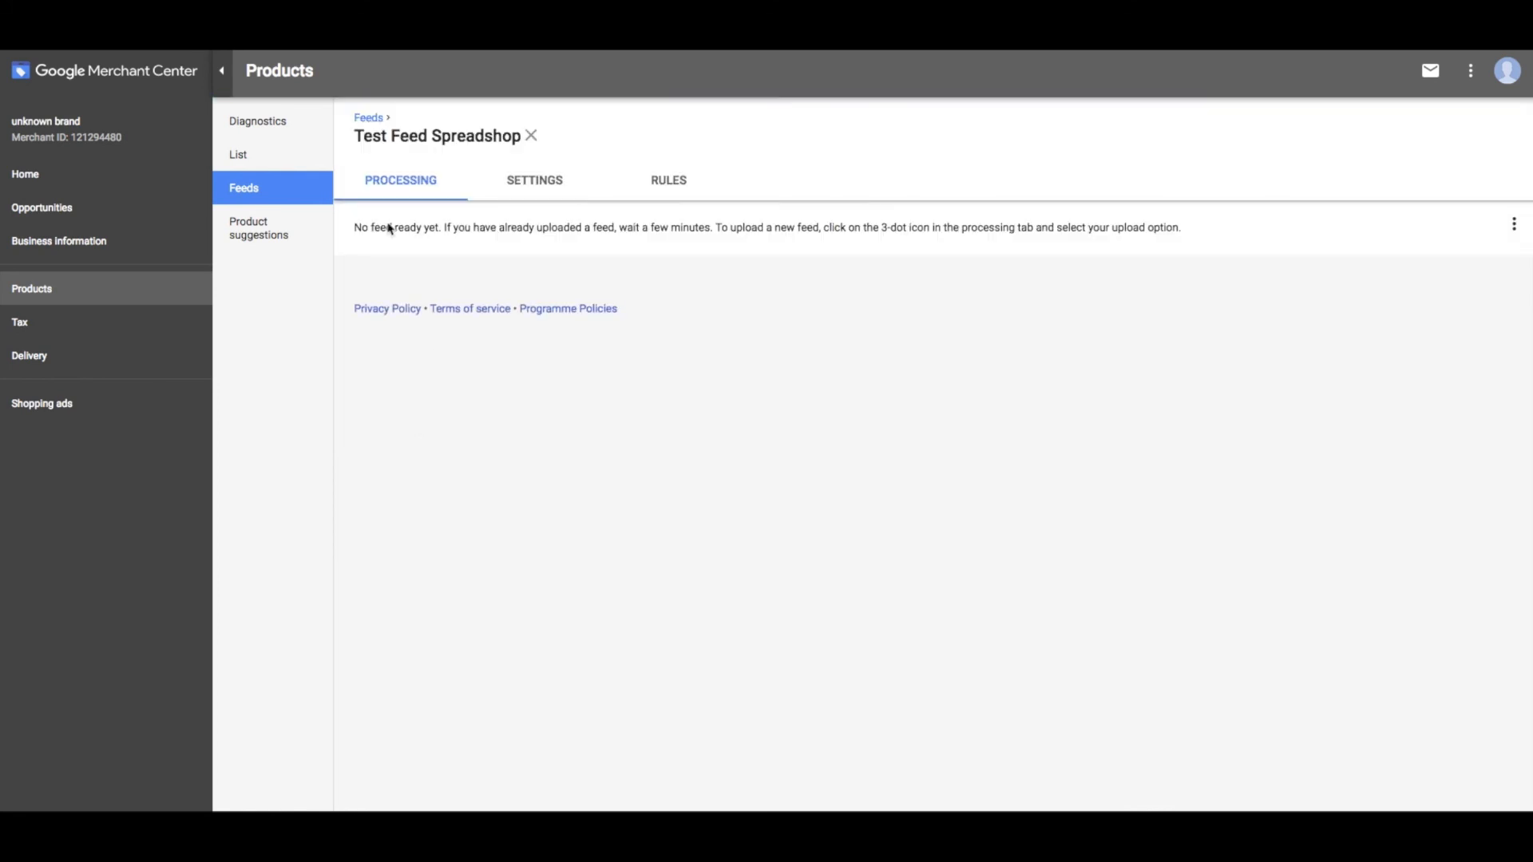